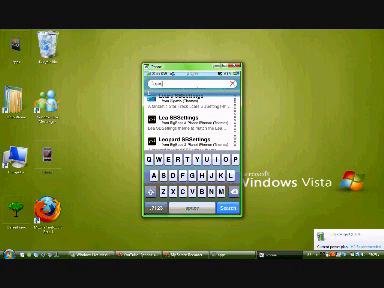
# Submit the passcode with Done to reach the lock and passcode settings screen.
pyautogui.click(184, 128)
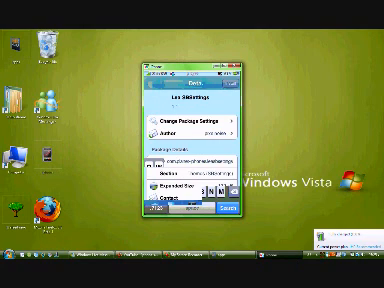